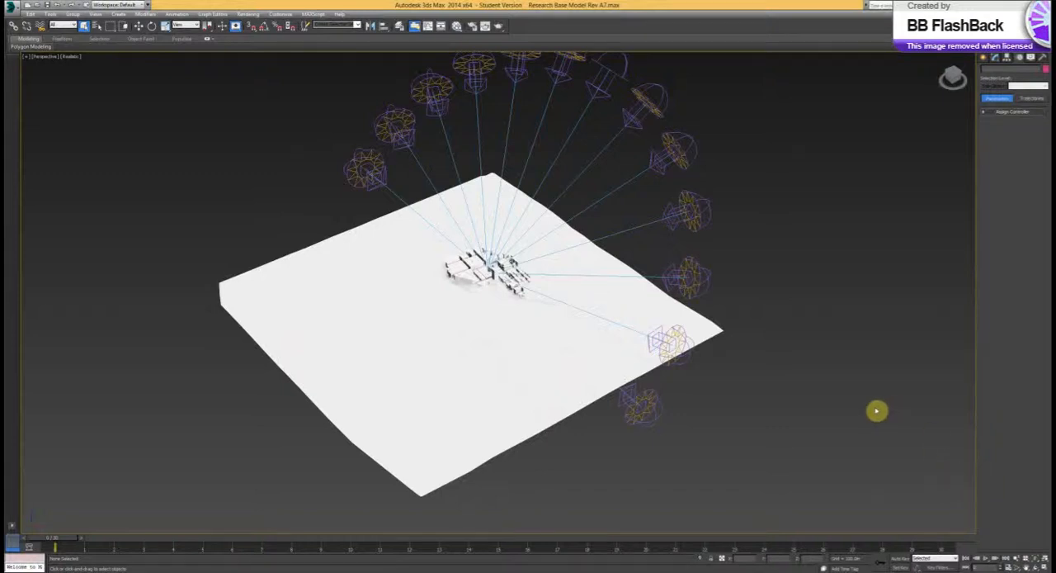
pyautogui.moveTo(551, 218)
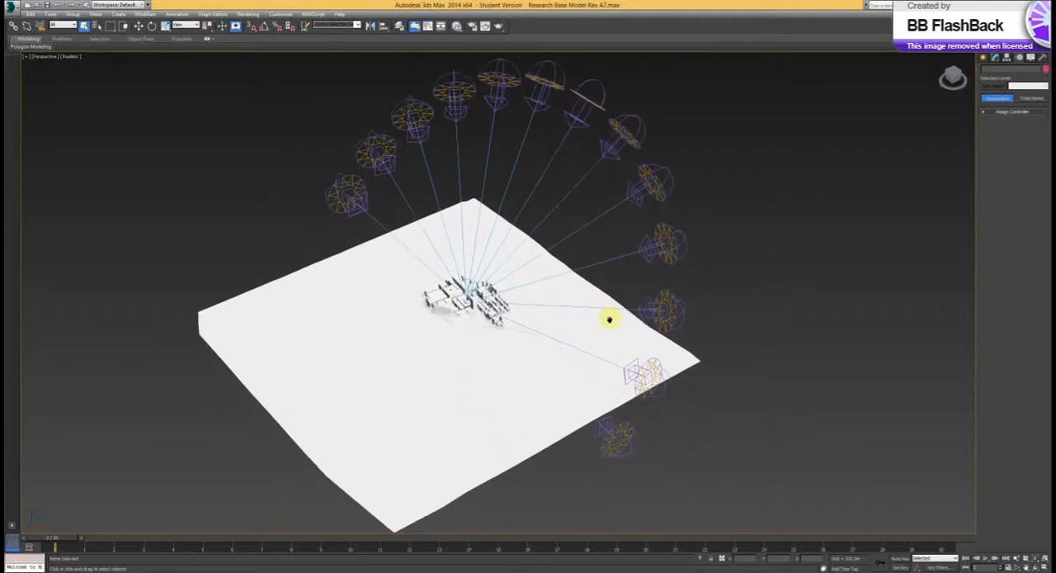
# Set the scene's exposure control type to Pseudo Color Exposure Control.
pyautogui.moveTo(611, 320); pyautogui.dragTo(613, 353)
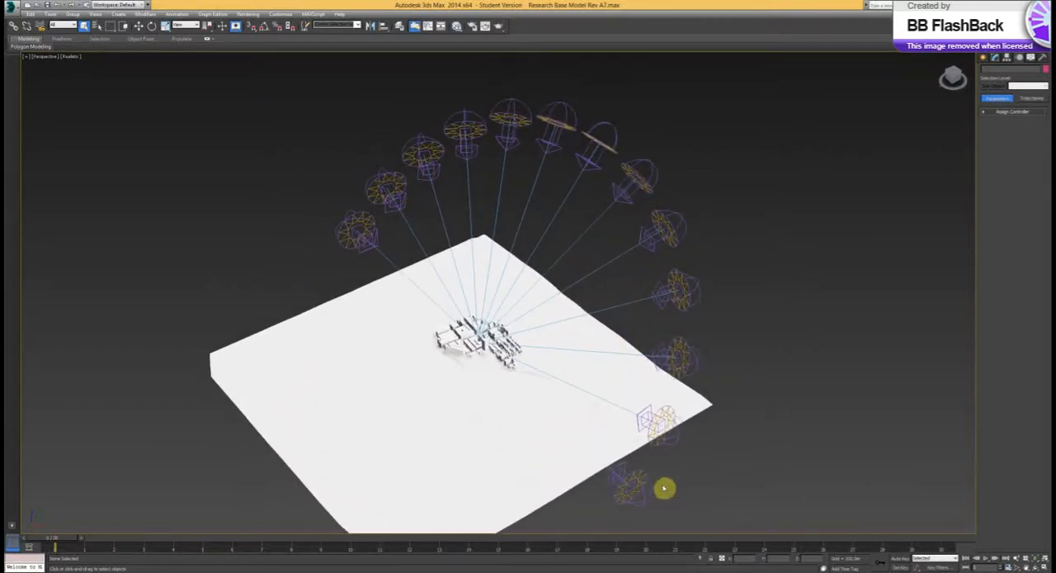
pyautogui.moveTo(277, 227)
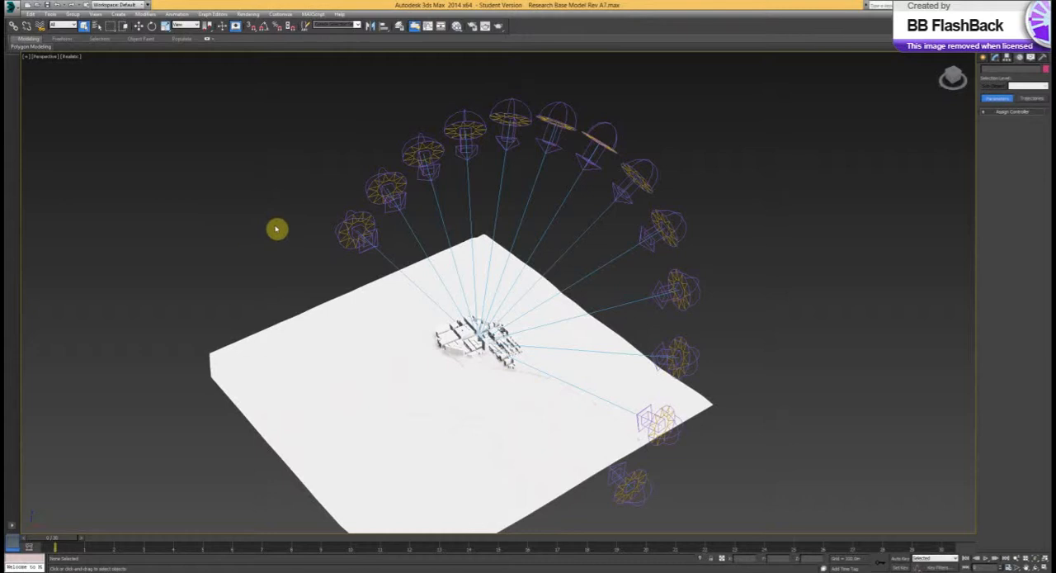
pyautogui.moveTo(191, 150)
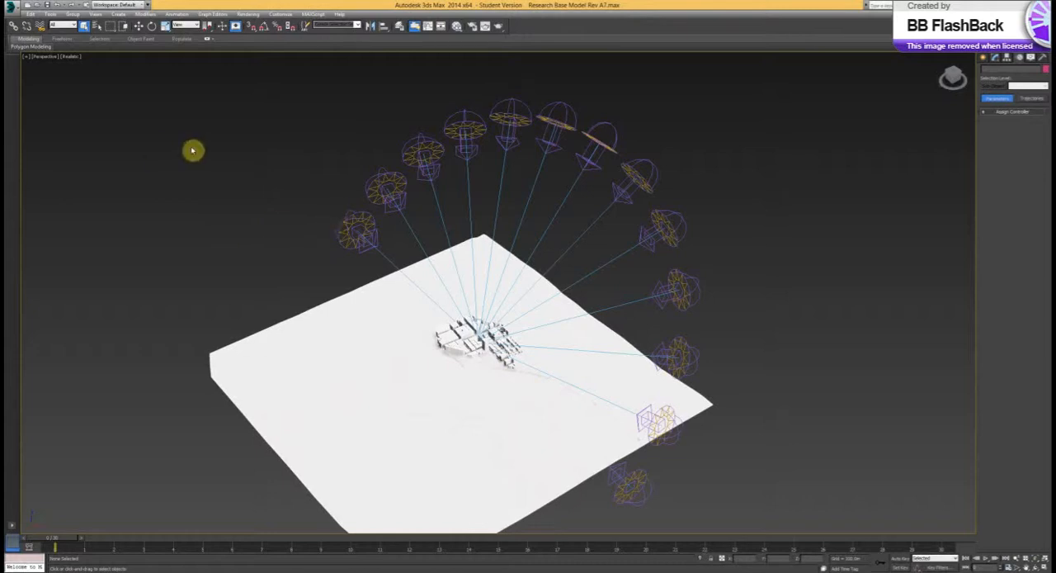
pyautogui.moveTo(188, 128)
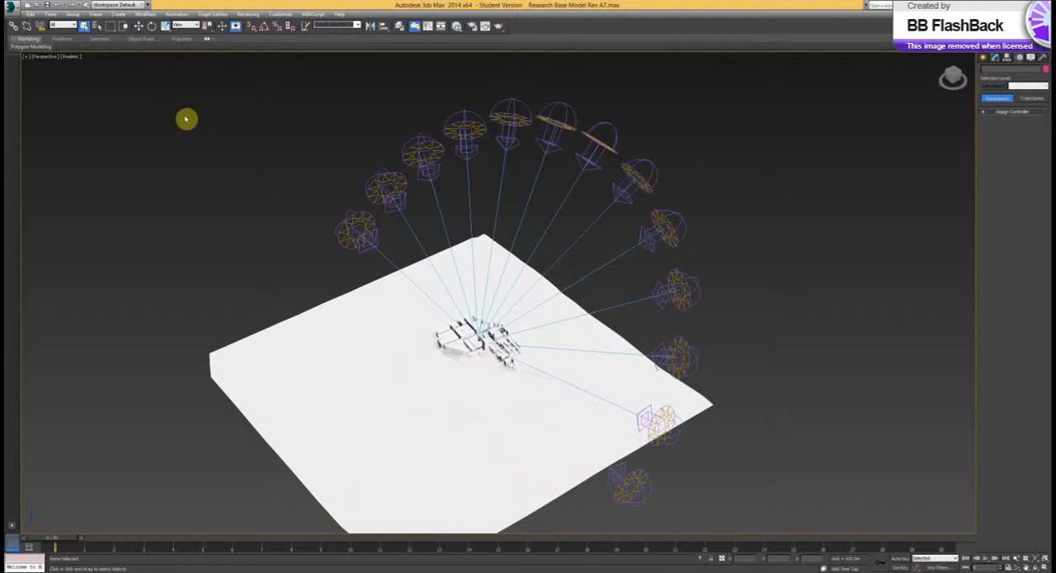
pyautogui.moveTo(194, 118)
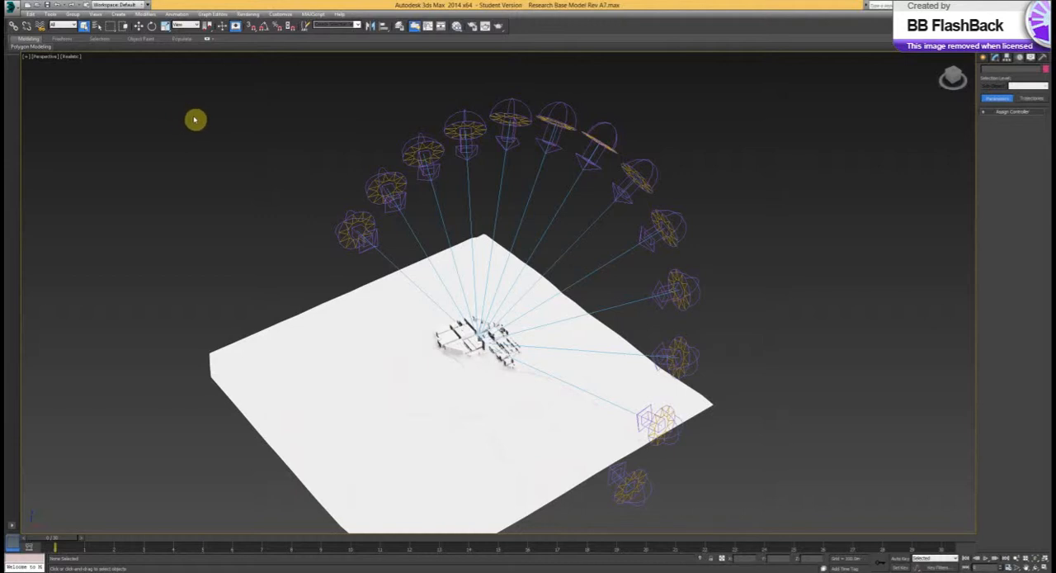
pyautogui.moveTo(222, 149)
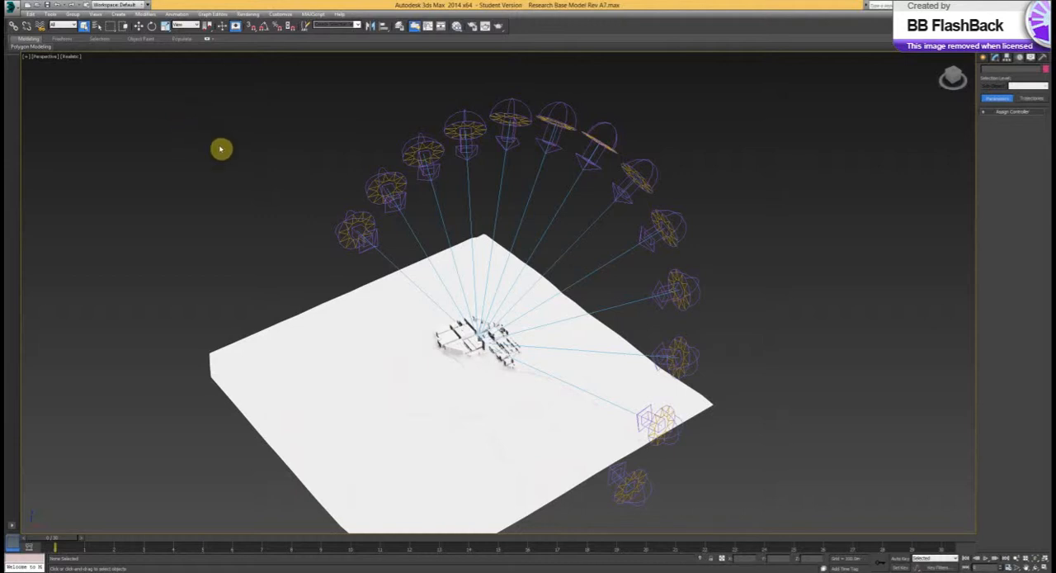
pyautogui.moveTo(109, 89)
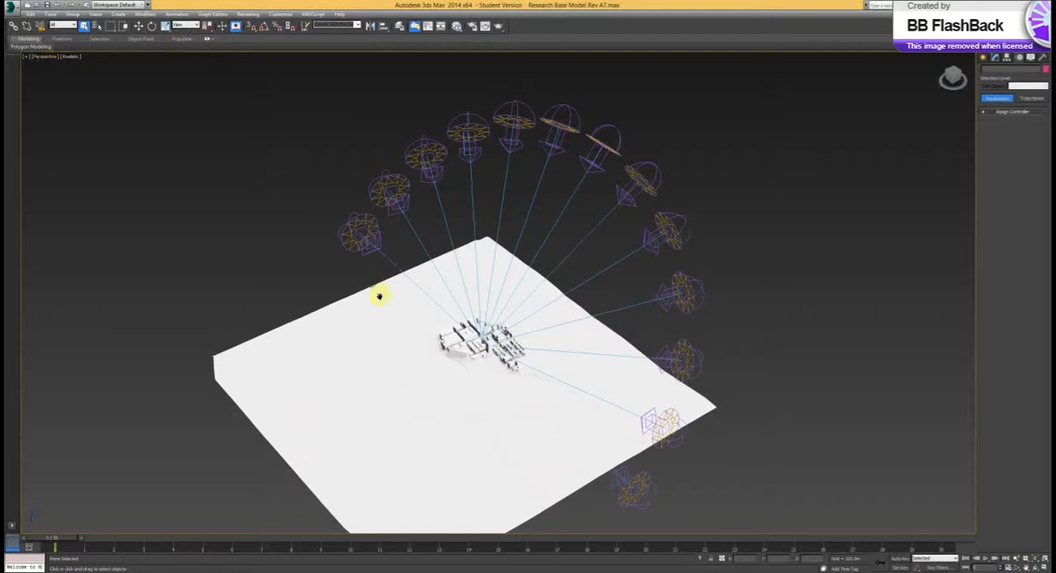
pyautogui.click(247, 13)
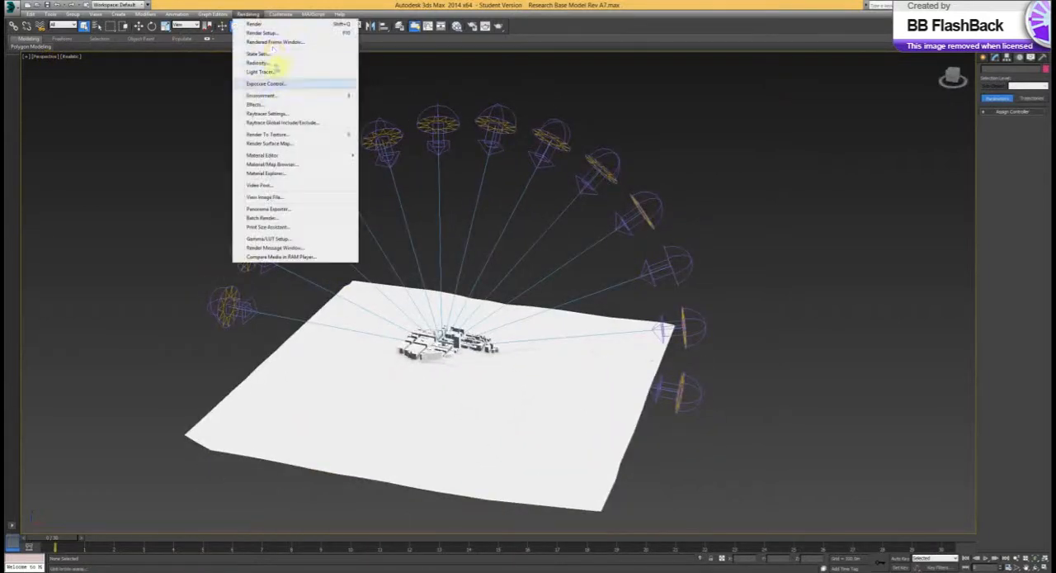
pyautogui.click(259, 99)
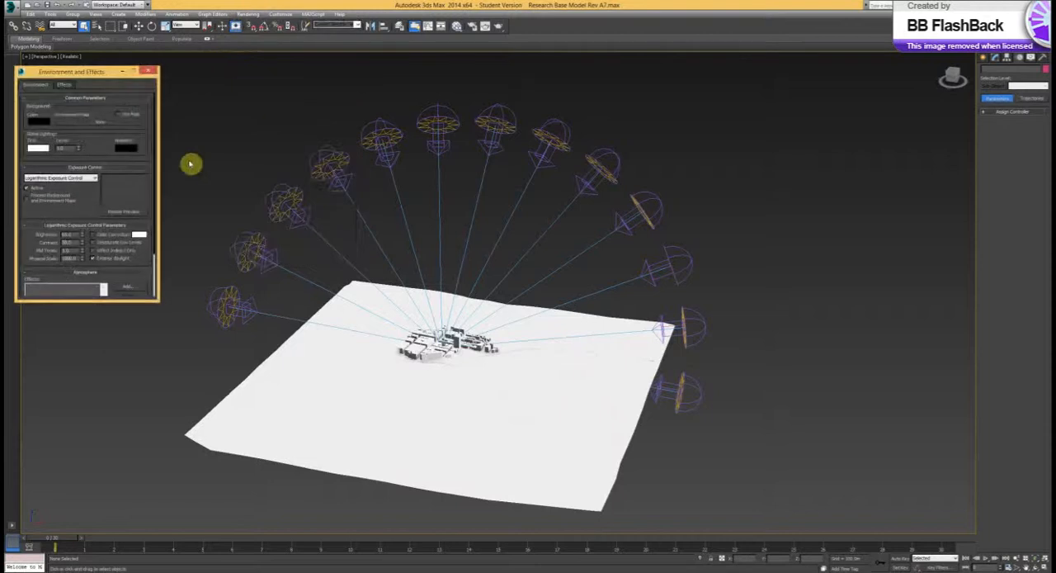
pyautogui.click(96, 179)
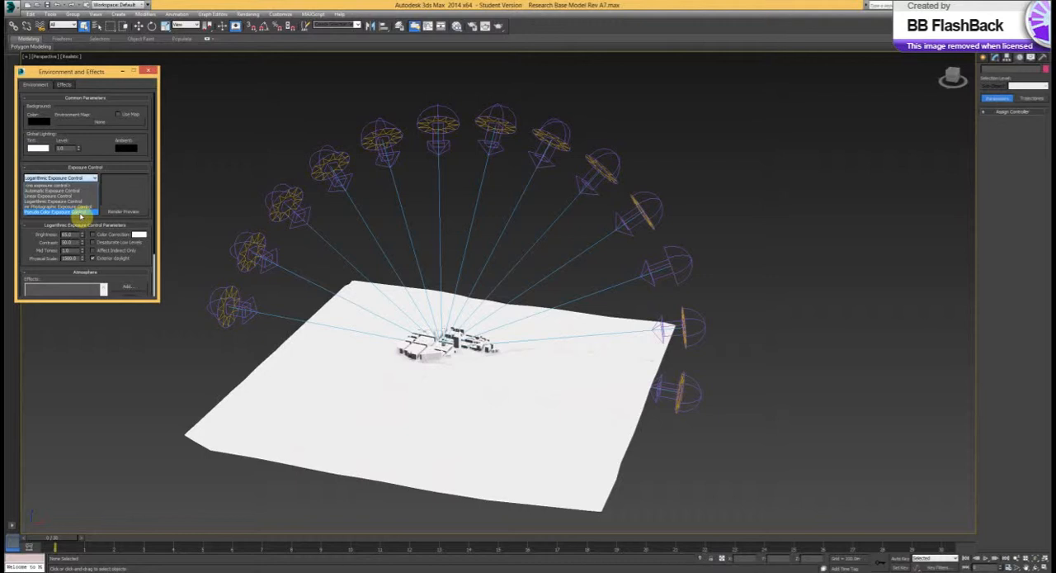
pyautogui.click(60, 213)
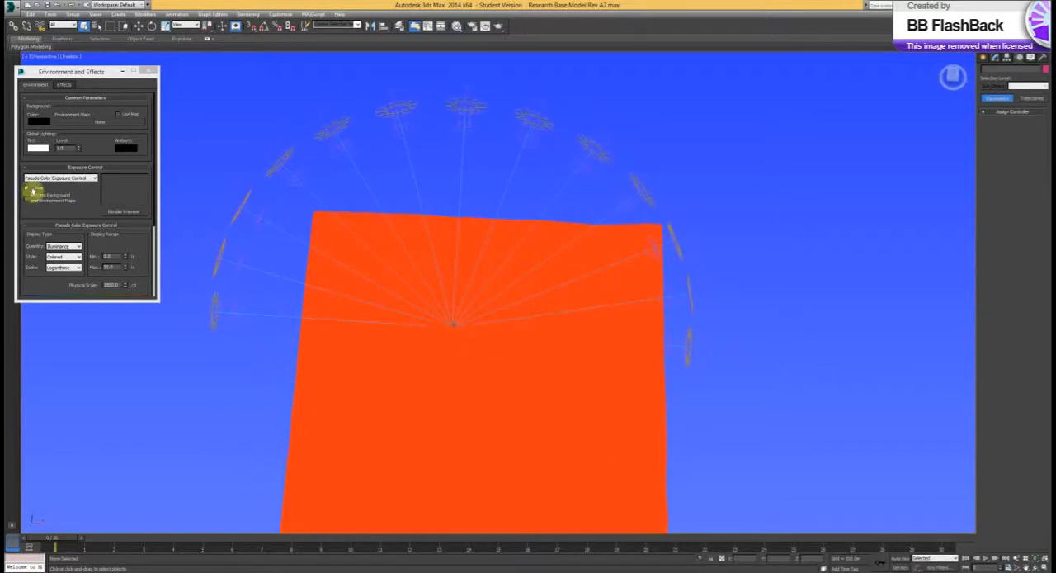
# Set the pseudo-color display style to Grayscale and view the city from Top.
pyautogui.click(63, 267)
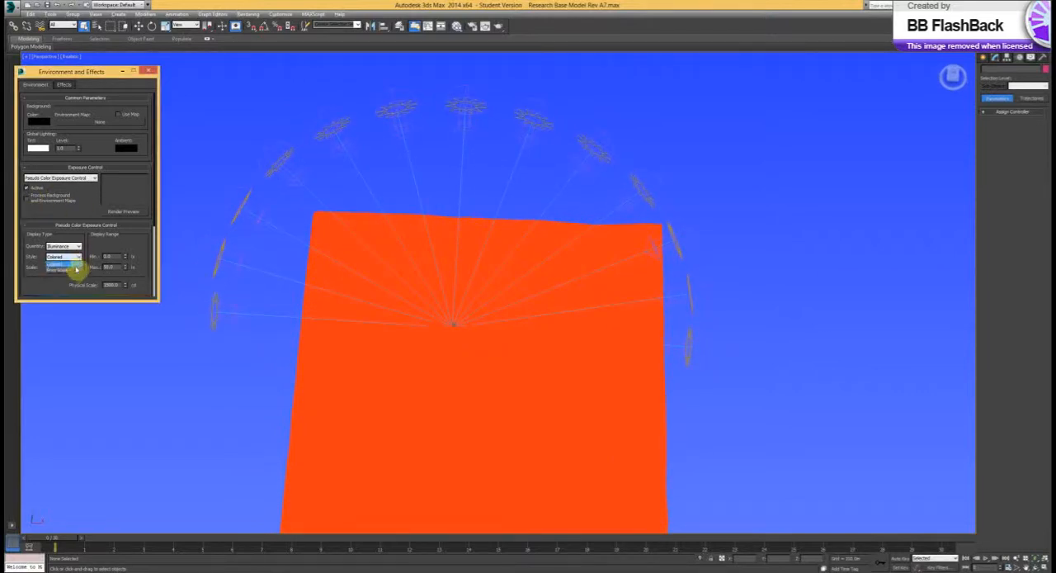
pyautogui.click(66, 257)
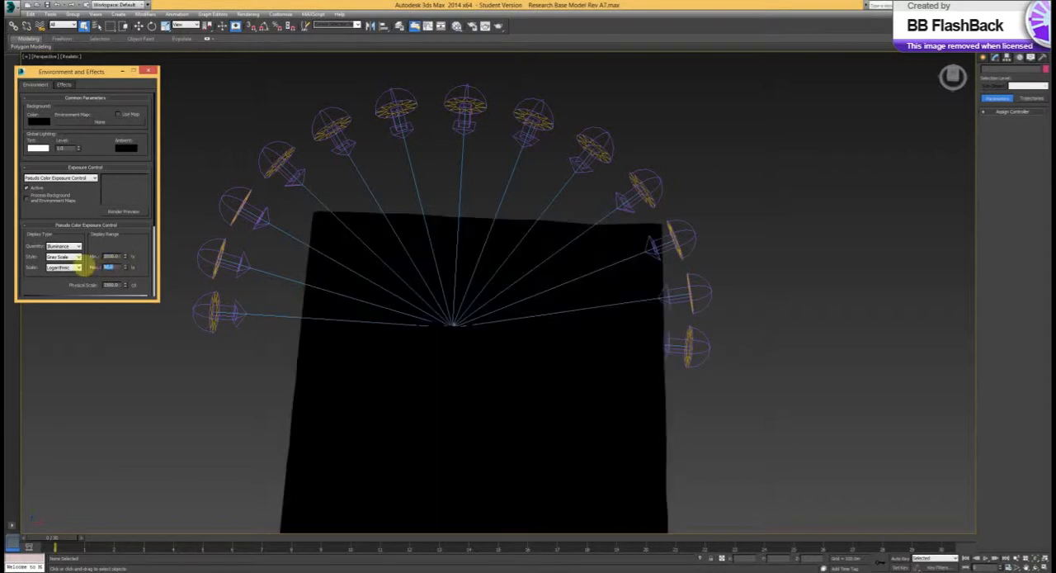
pyautogui.moveTo(155, 288)
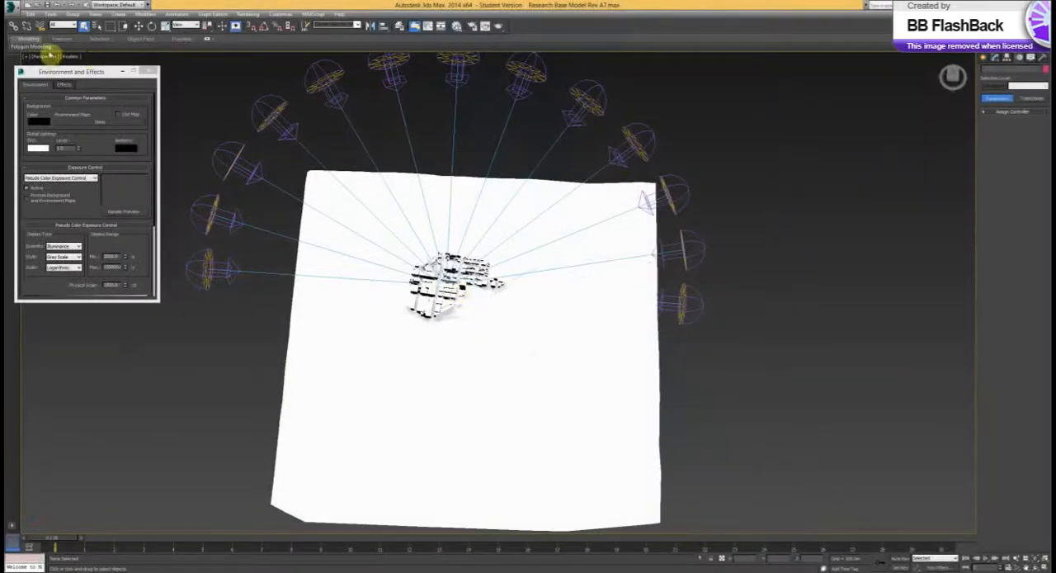
pyautogui.click(39, 56)
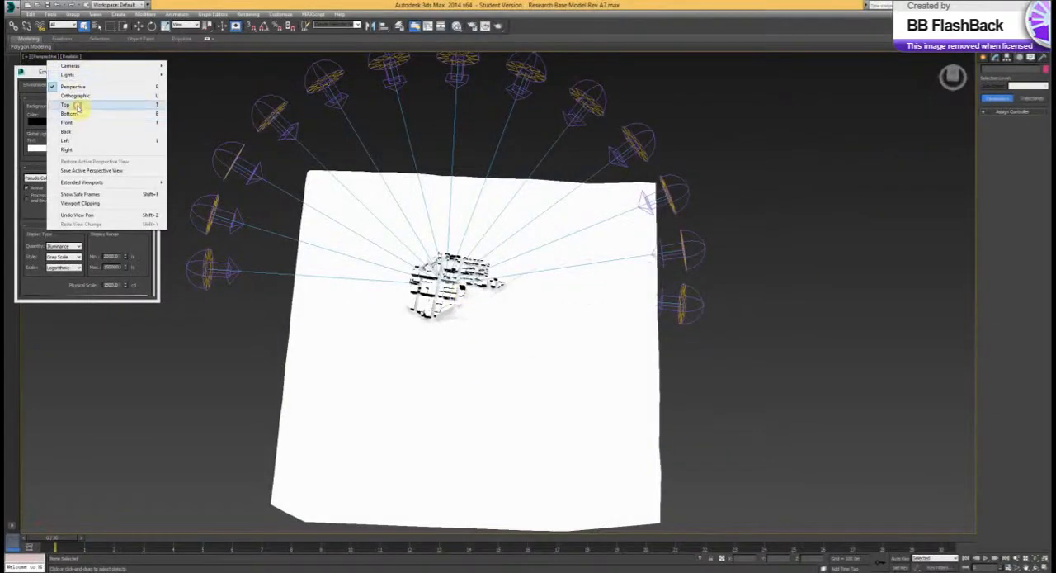
pyautogui.click(76, 102)
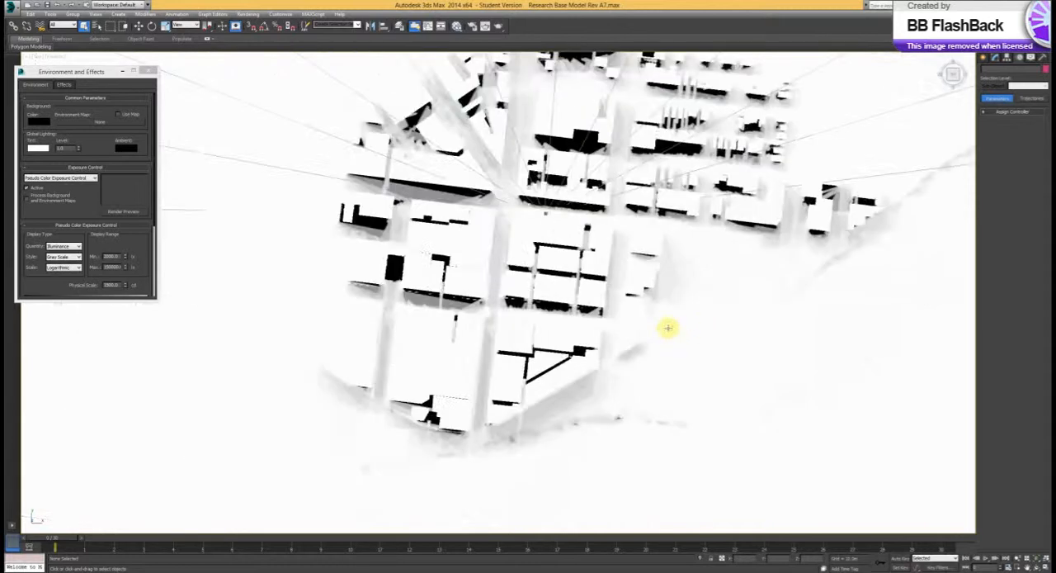
pyautogui.moveTo(669, 329); pyautogui.dragTo(541, 322)
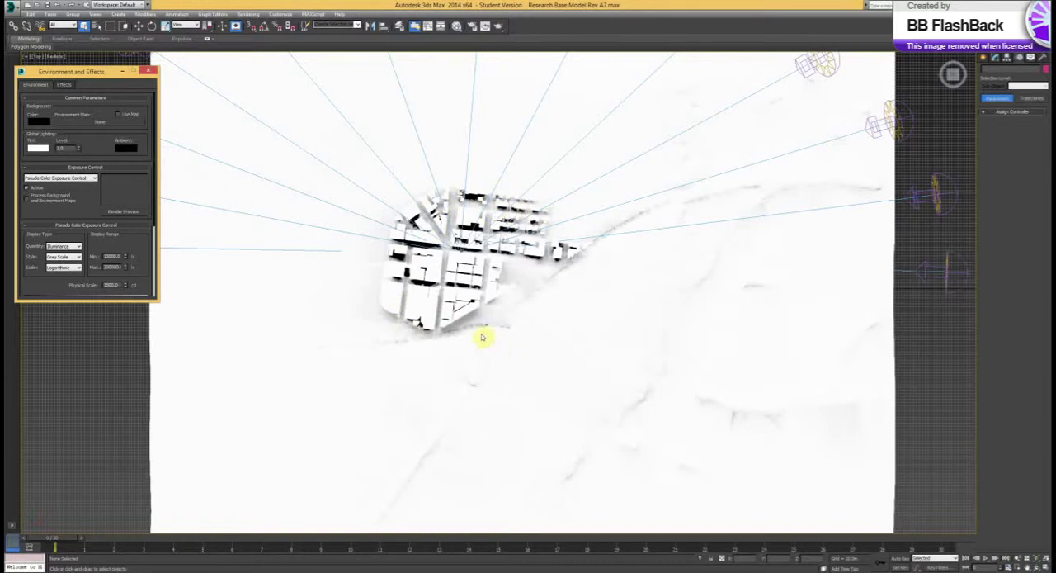
pyautogui.moveTo(486, 323)
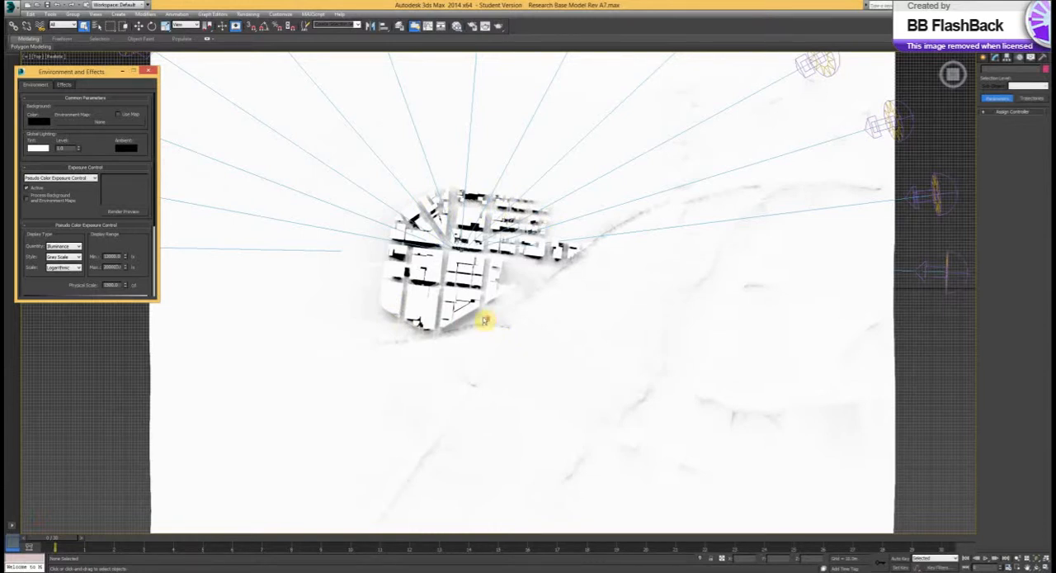
pyautogui.moveTo(926, 376)
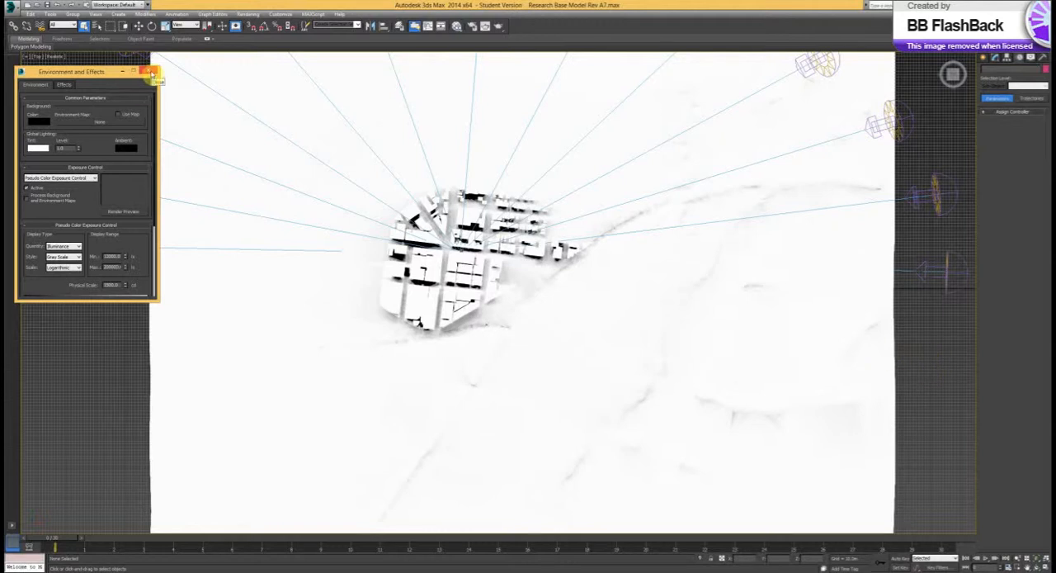
# Close the Environment and Effects dialog, leaving the overhead grayscale view.
pyautogui.click(152, 74)
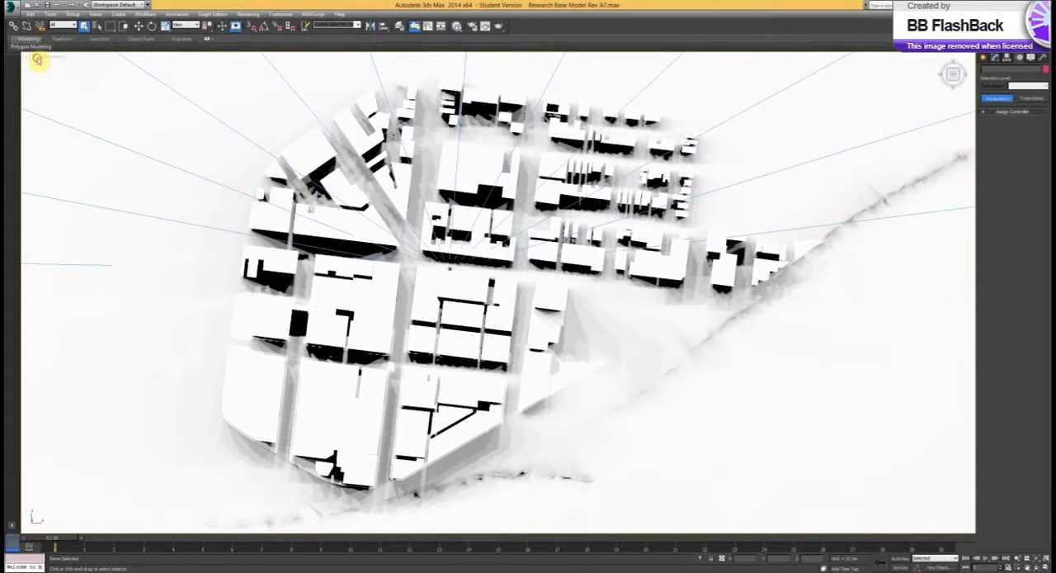
# Switch the Top viewport back to Perspective looking down on the city.
pyautogui.click(48, 60)
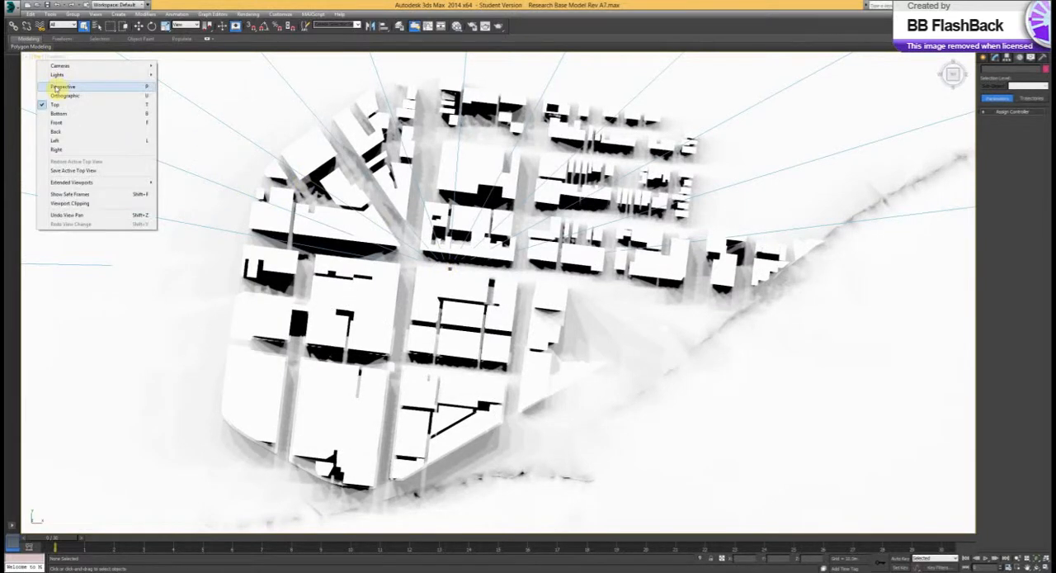
pyautogui.click(63, 86)
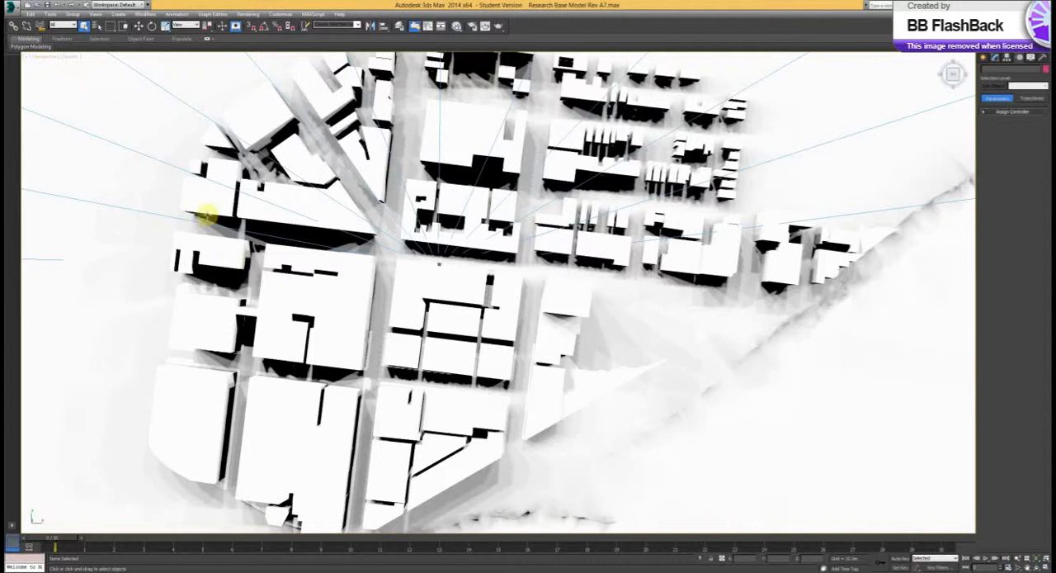
pyautogui.moveTo(106, 114)
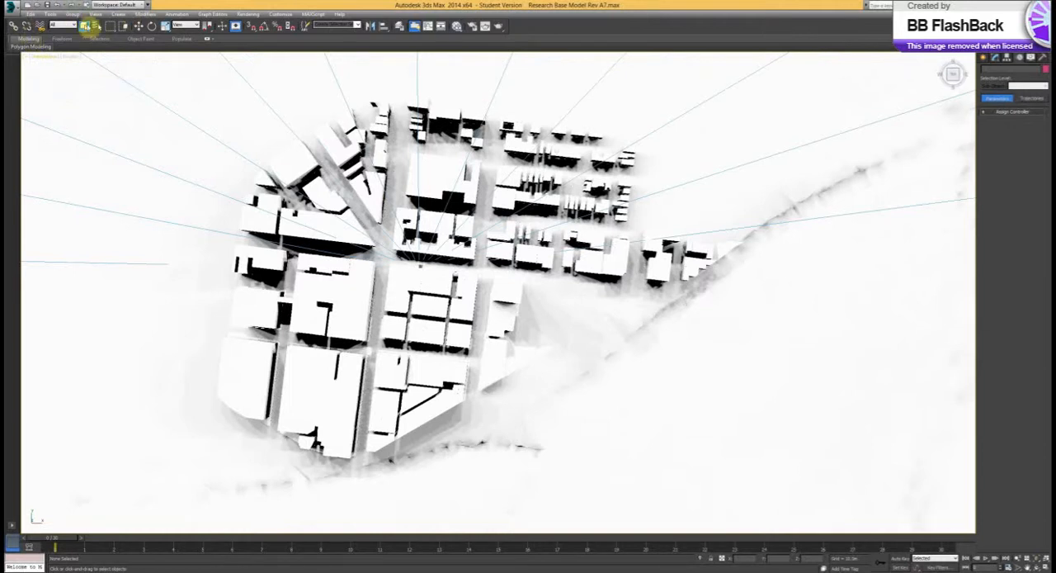
# Create a camera from the current view and show its parameters in Modify.
pyautogui.click(119, 14)
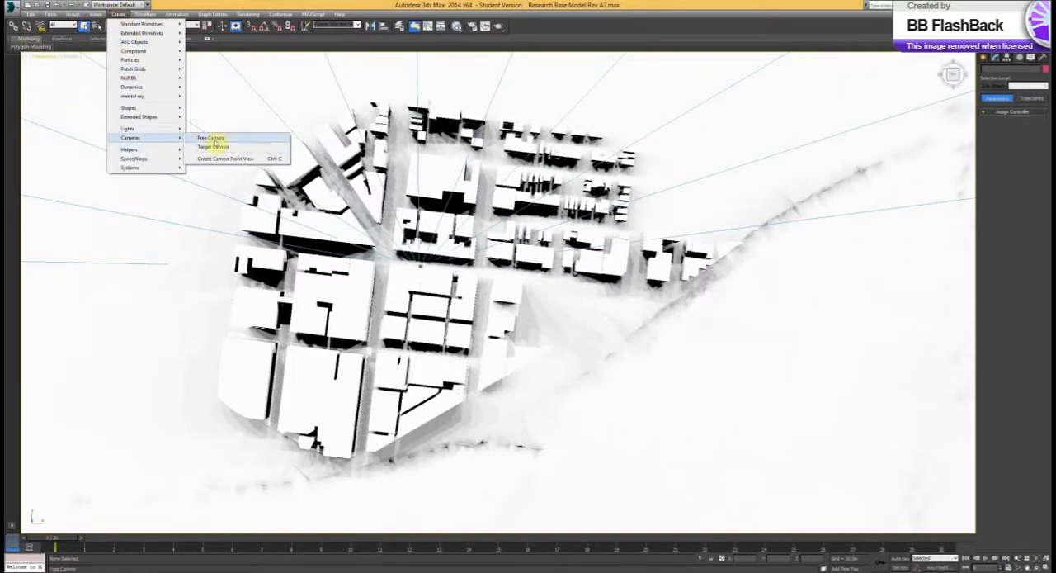
pyautogui.click(211, 137)
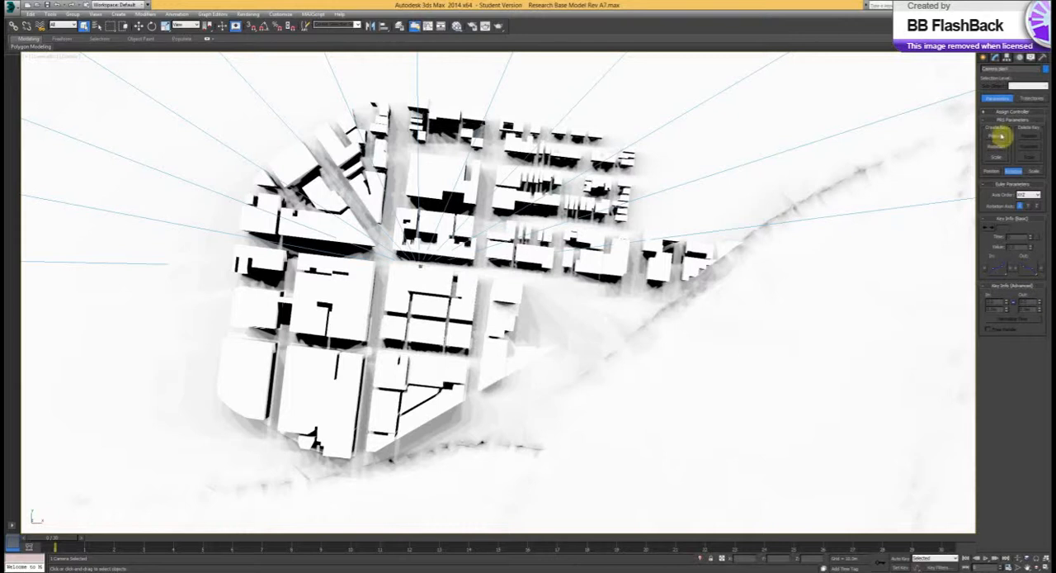
pyautogui.click(987, 58)
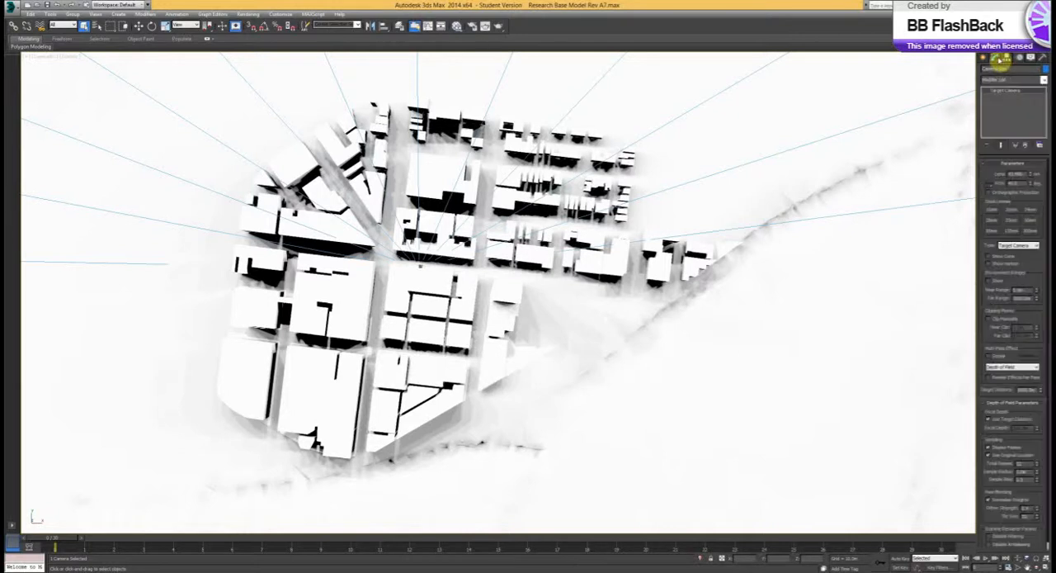